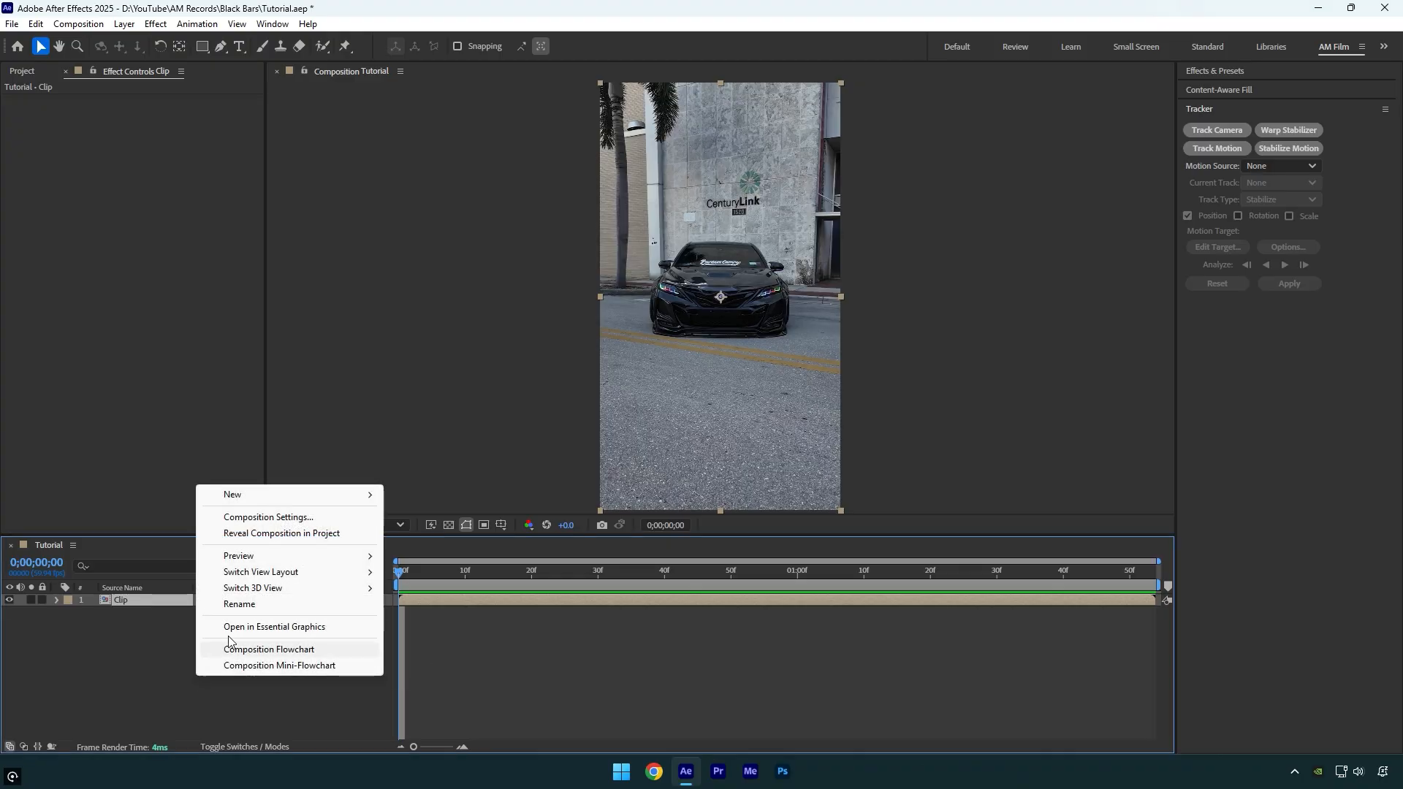
Step: Create a new adjustment layer above the clip and apply the Motion Tile effect to it
{"action": "left_click", "coordinate": [232, 494]}
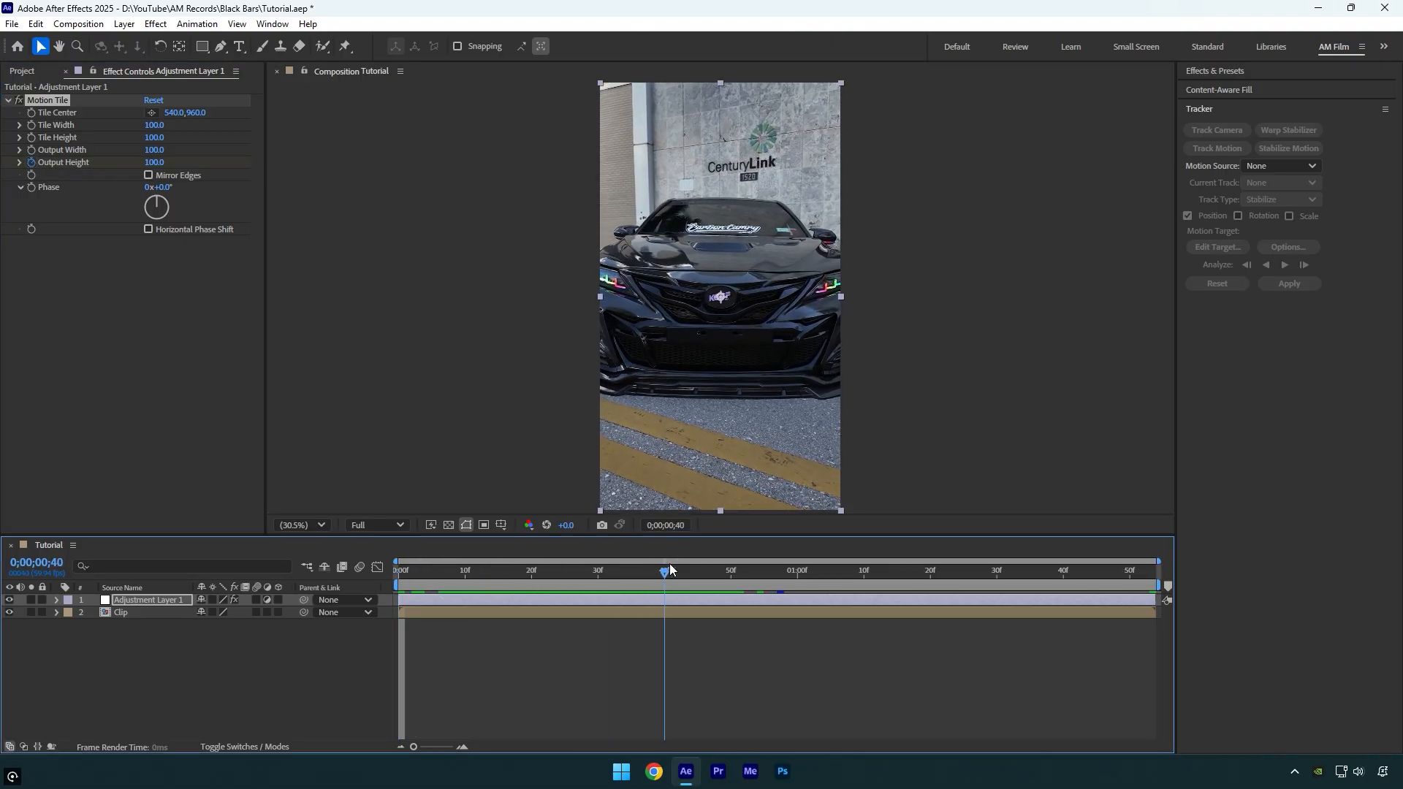
Step: Keyframe Motion Tile's Output Height at the start, middle and end of the clip
{"action": "left_click", "coordinate": [716, 570]}
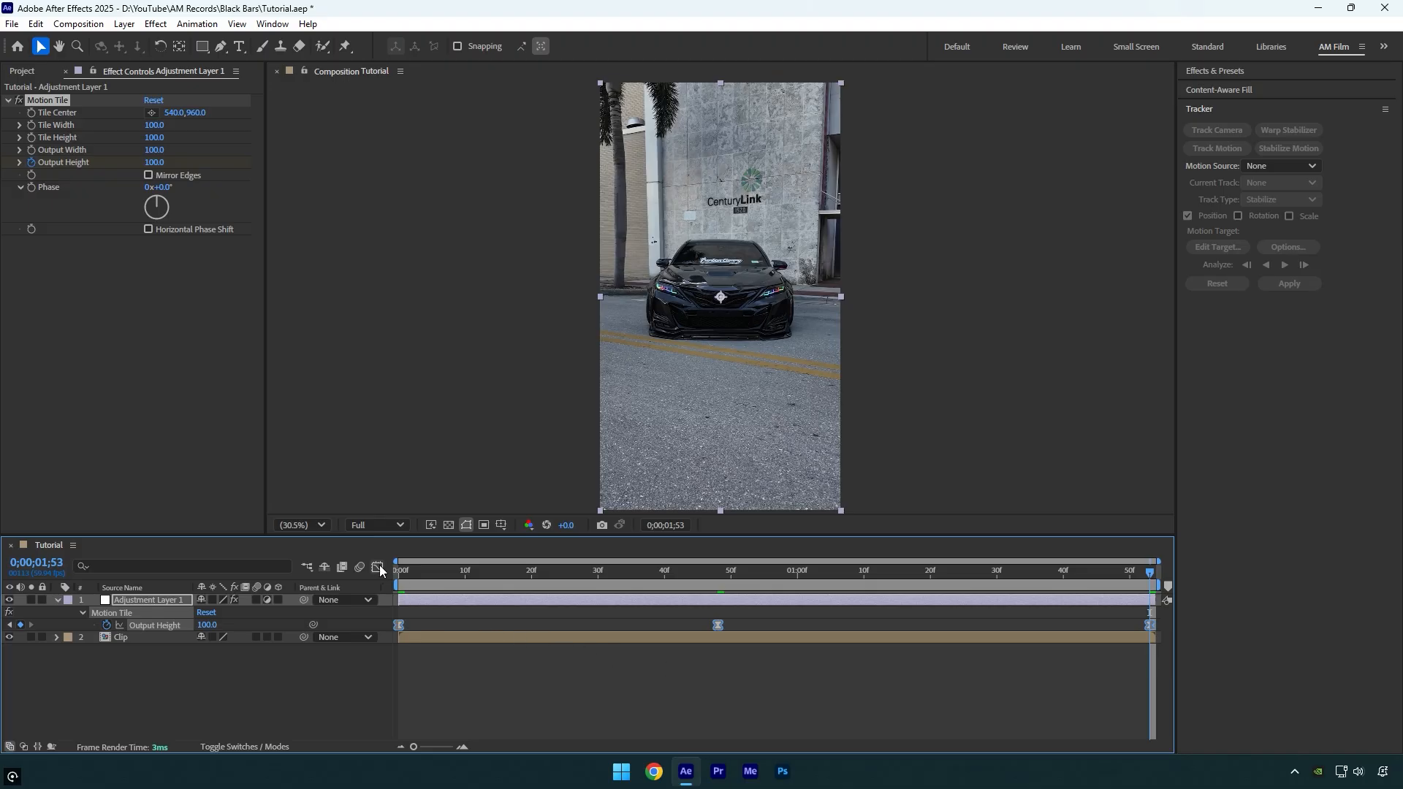
Step: Ease the Output Height speed graph strongly, then duplicate the Clip layer above the adjustment layer
{"action": "left_click", "coordinate": [377, 567]}
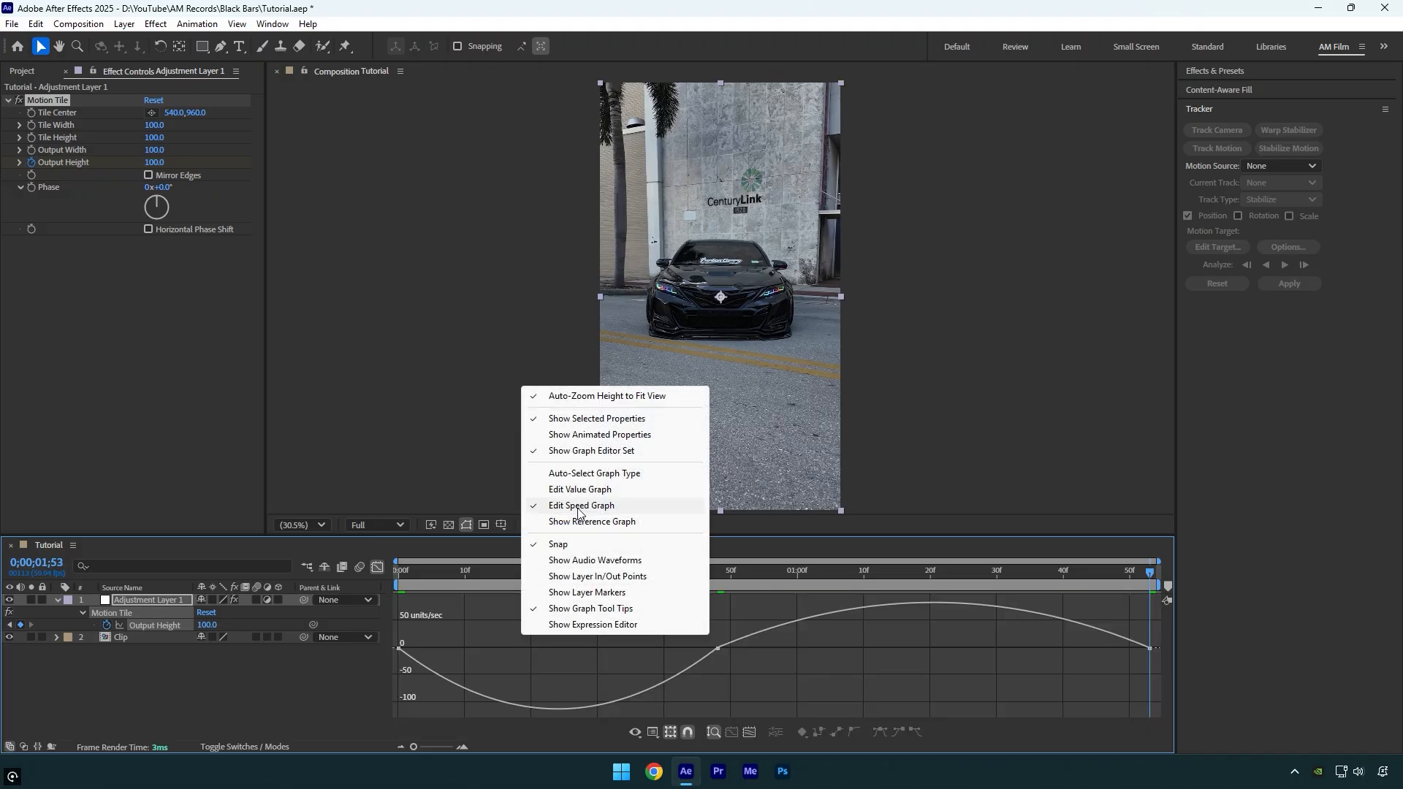
{"action": "left_click", "coordinate": [578, 489]}
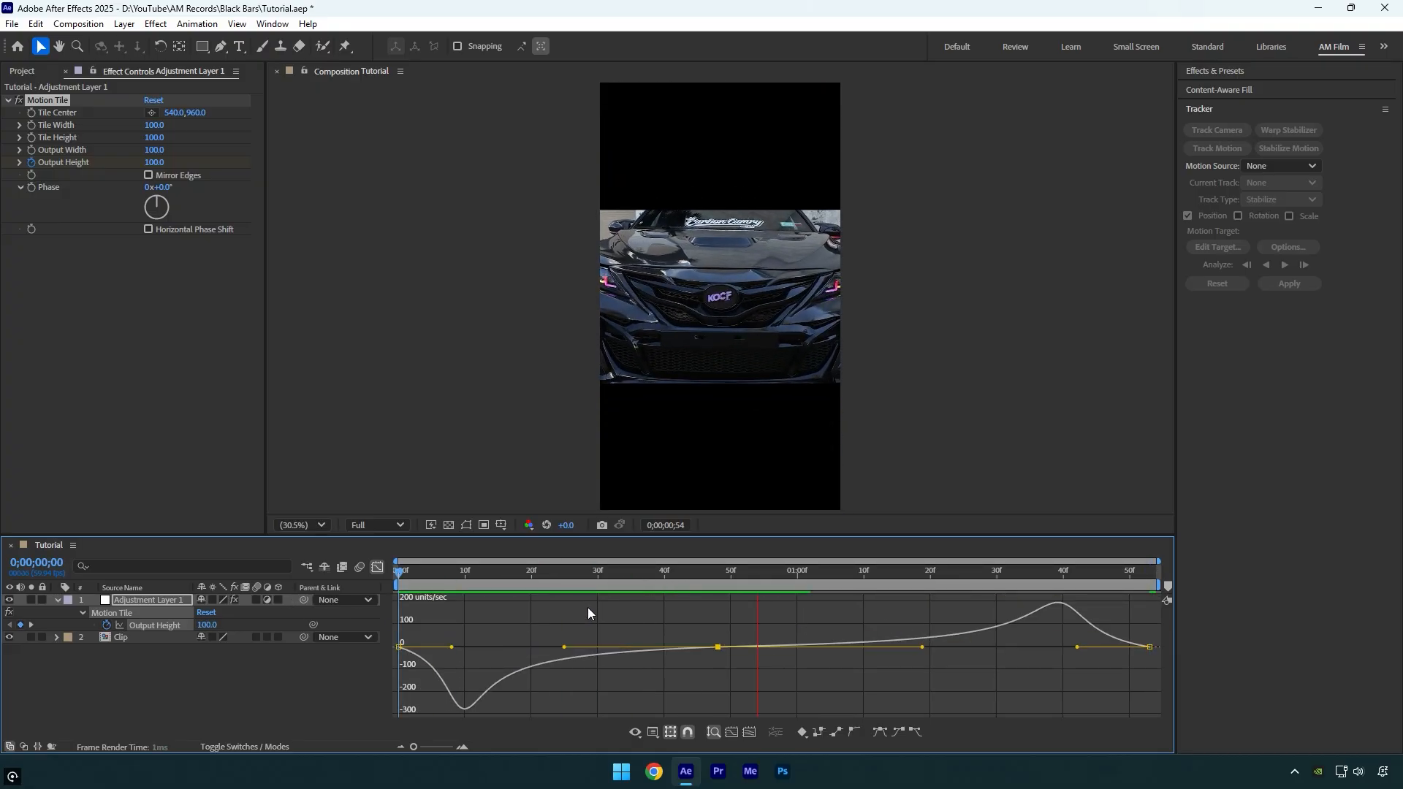
{"action": "left_click", "coordinate": [749, 570]}
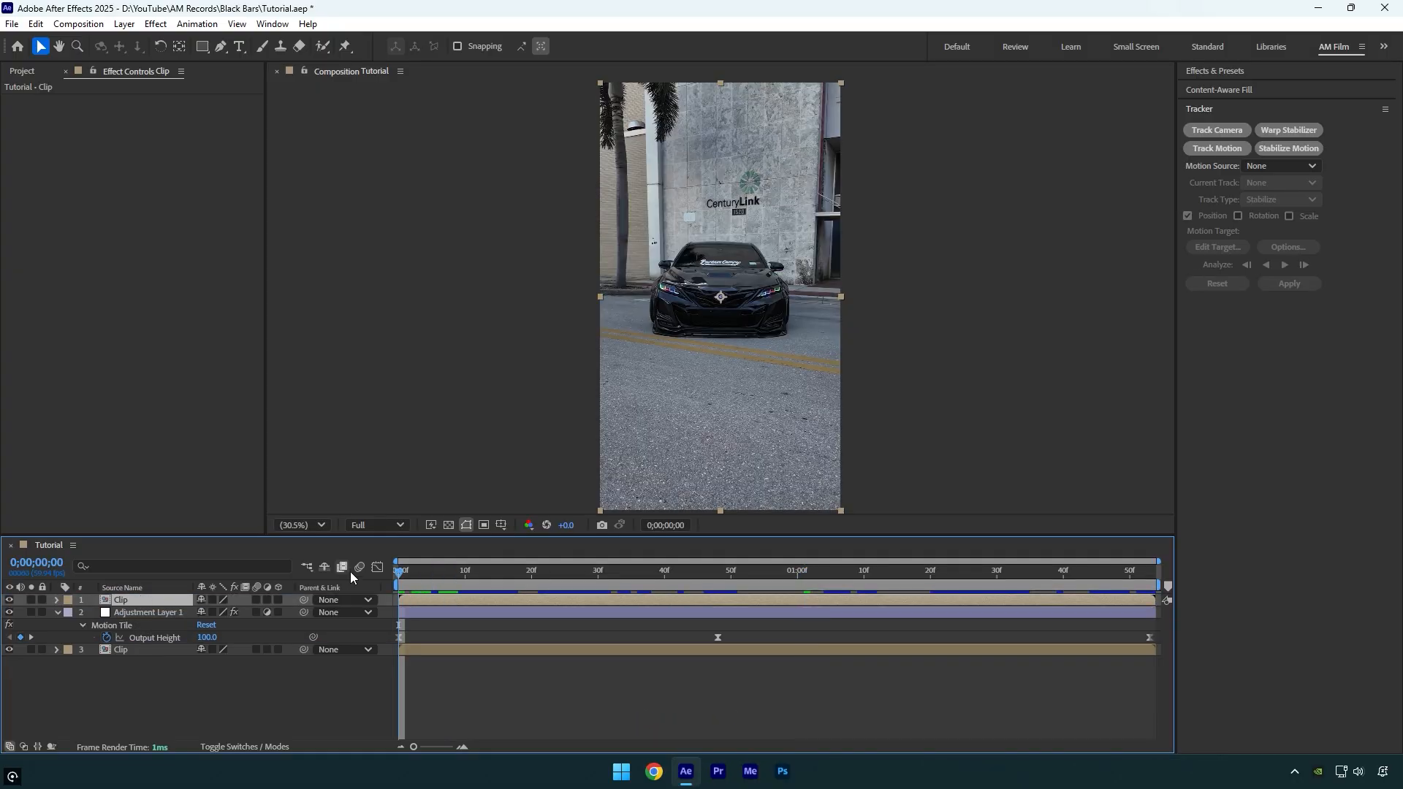
Step: Paint the car with the Roto Brush on the top clip and freeze the matte across all frames
{"action": "left_click", "coordinate": [320, 45]}
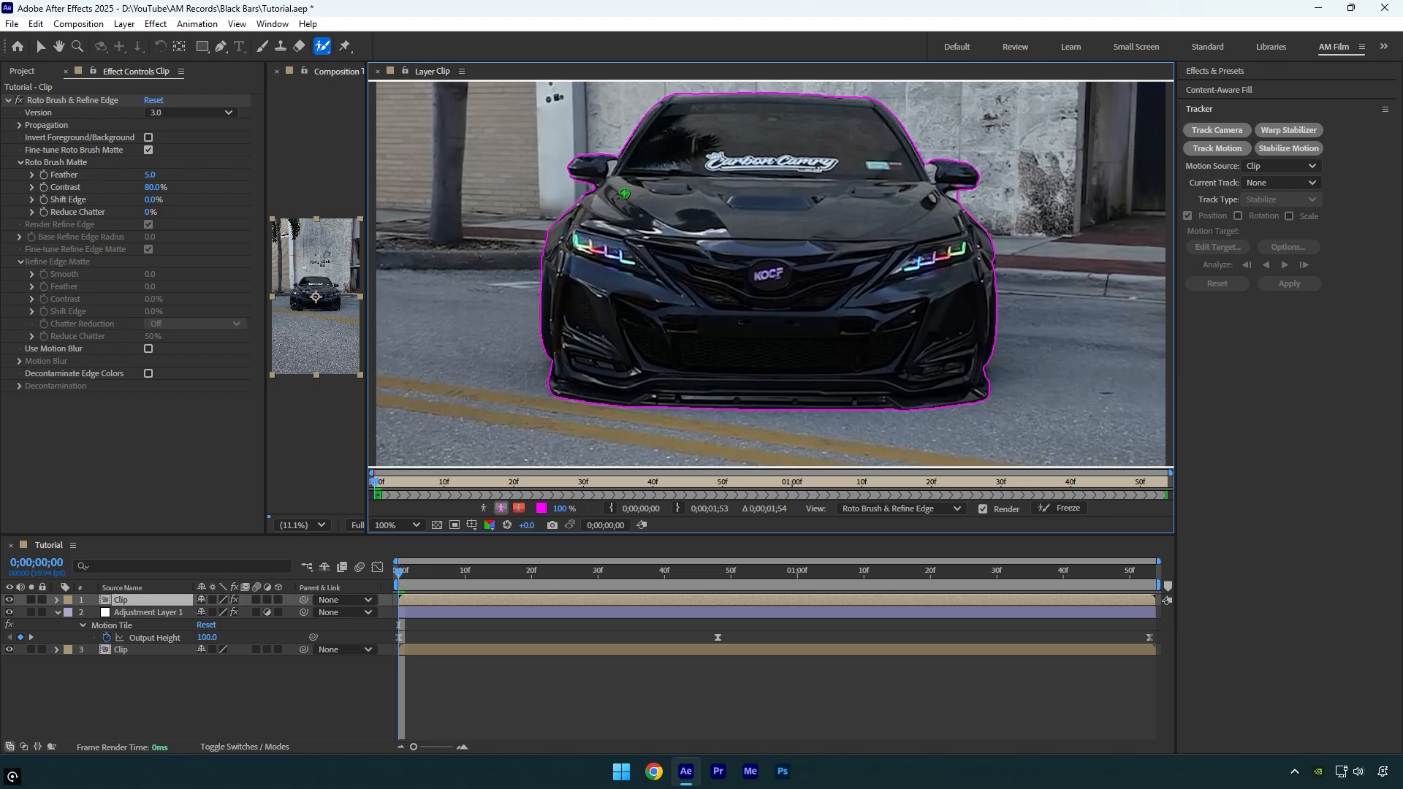
{"action": "left_click", "coordinate": [1067, 509]}
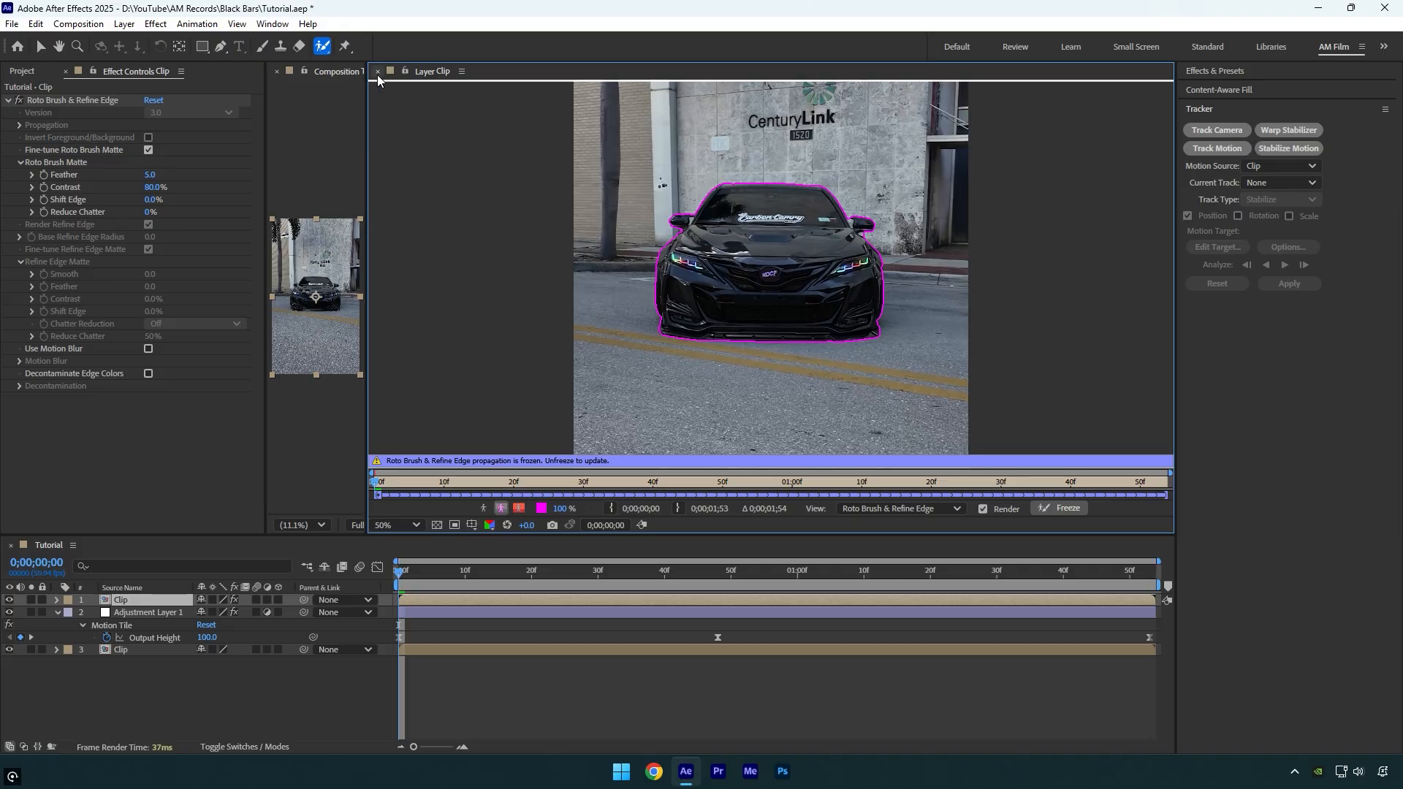
Step: Return from the Layer panel to the composition and preview the car over the black bars
{"action": "left_click", "coordinate": [377, 71]}
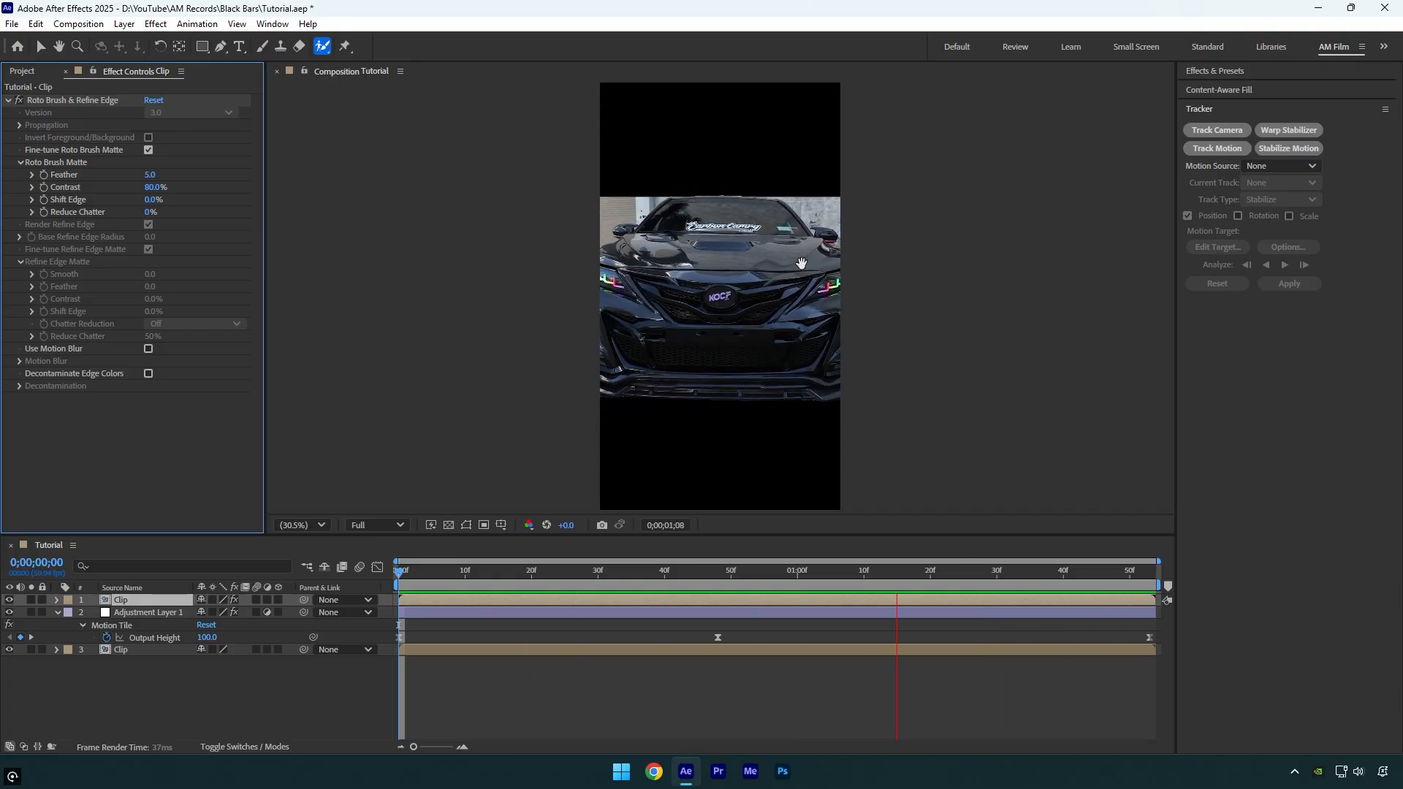
{"action": "left_click", "coordinate": [836, 570]}
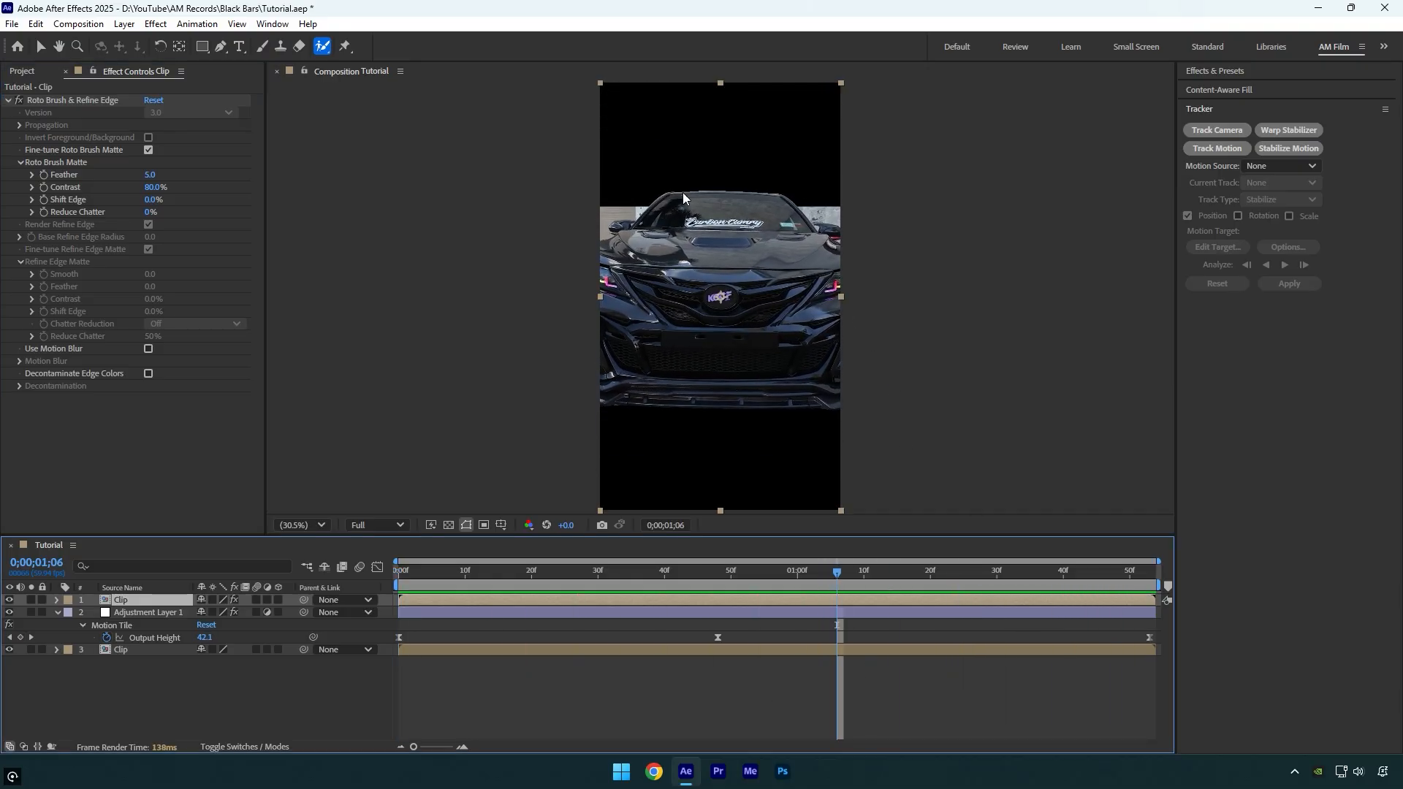
Step: Set the Roto Brush matte Feather to 10 and Reduce Chatter to 100%, then preview
{"action": "double_click", "coordinate": [150, 174]}
{"action": "type", "text": "10"}
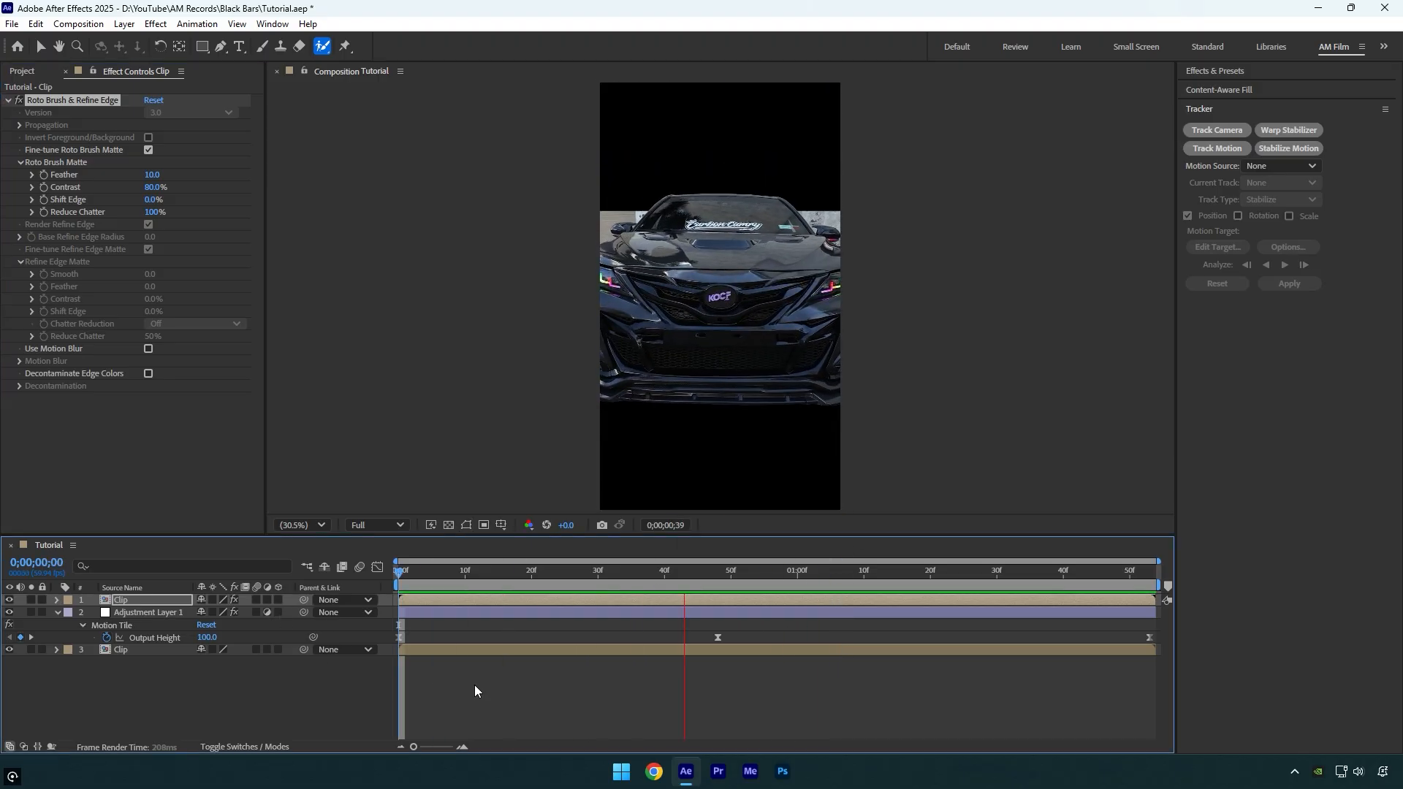
{"action": "left_click", "coordinate": [743, 571]}
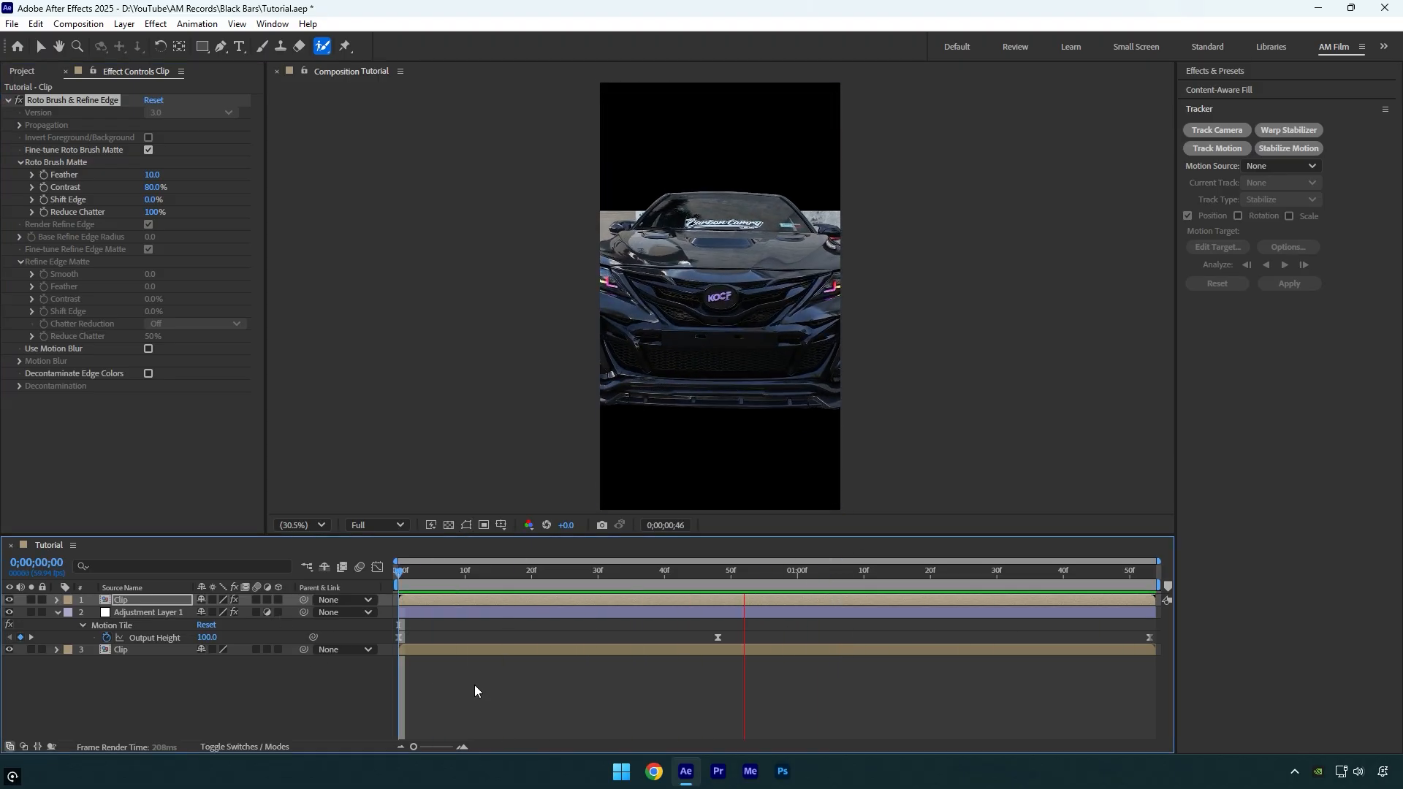